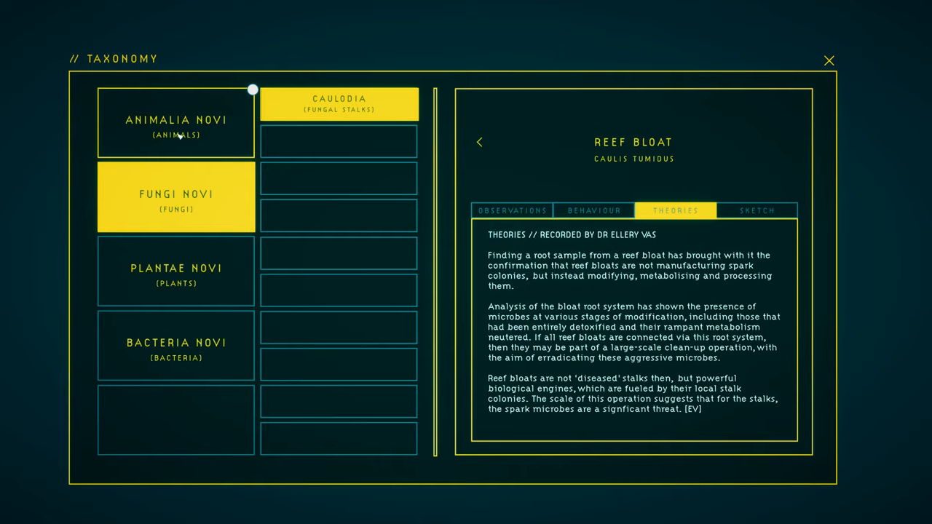
# Close the Reef Bloat taxonomy entry and return to the dive suit pilot view.
pyautogui.click(829, 61)
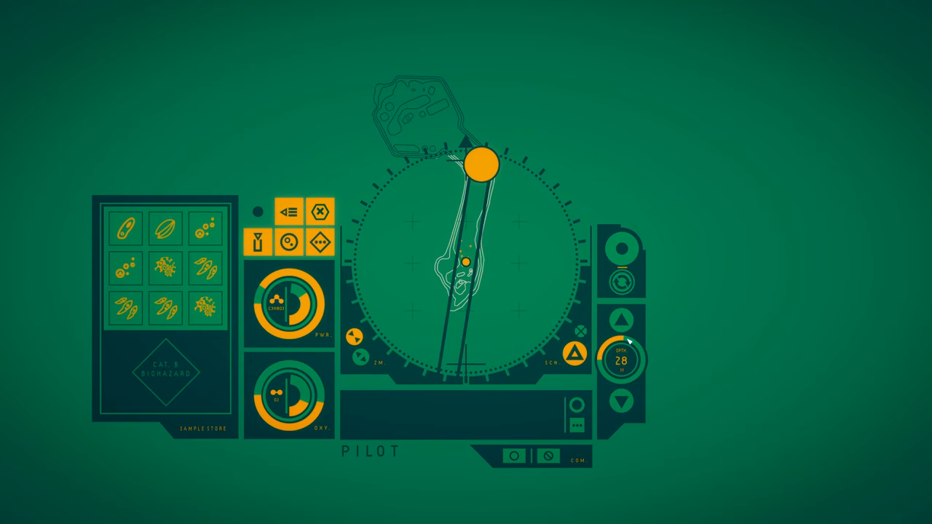
# Show the Reef Stalk entry's behaviour notes on spore communication under Fungi Novi > Caulodia.
pyautogui.click(624, 321)
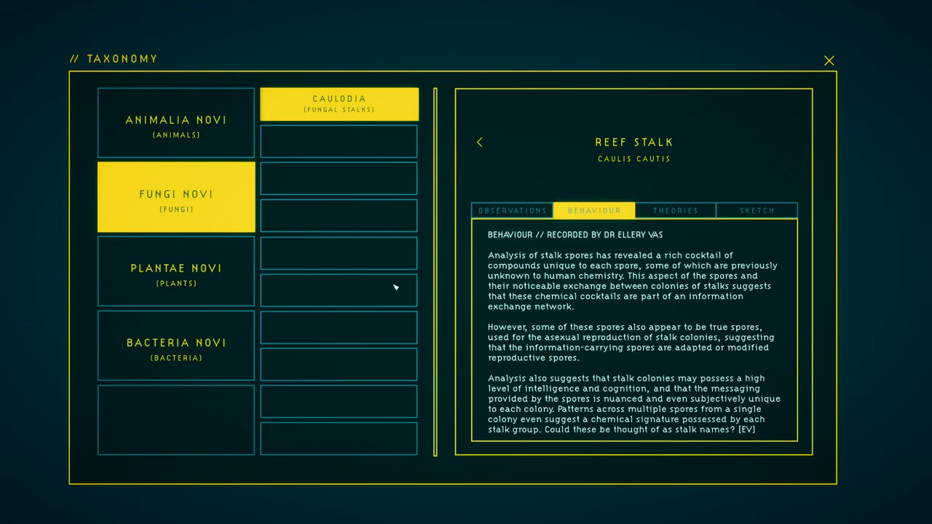
# Read the Spore Catcher, Singstalk and Bivalve Bloomvane entries, then return to the Scan + Topography pilot view.
pyautogui.click(175, 123)
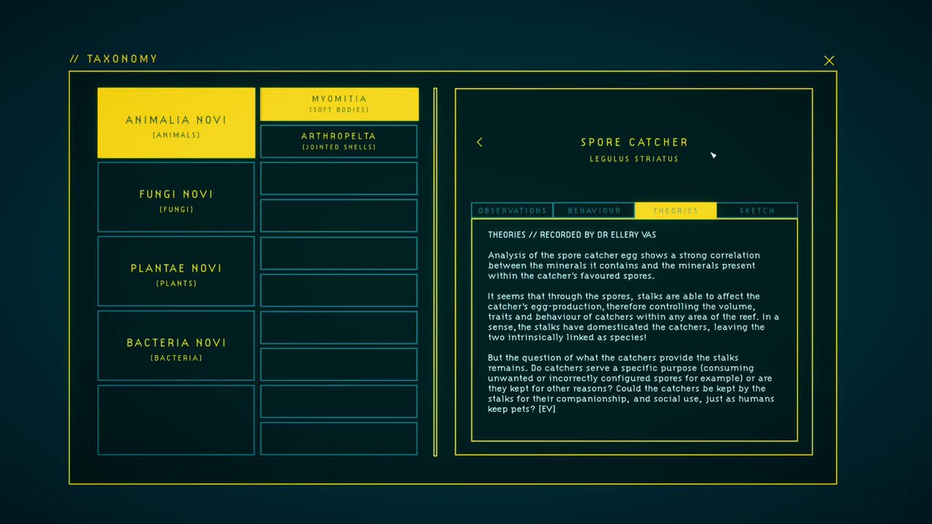
pyautogui.click(174, 198)
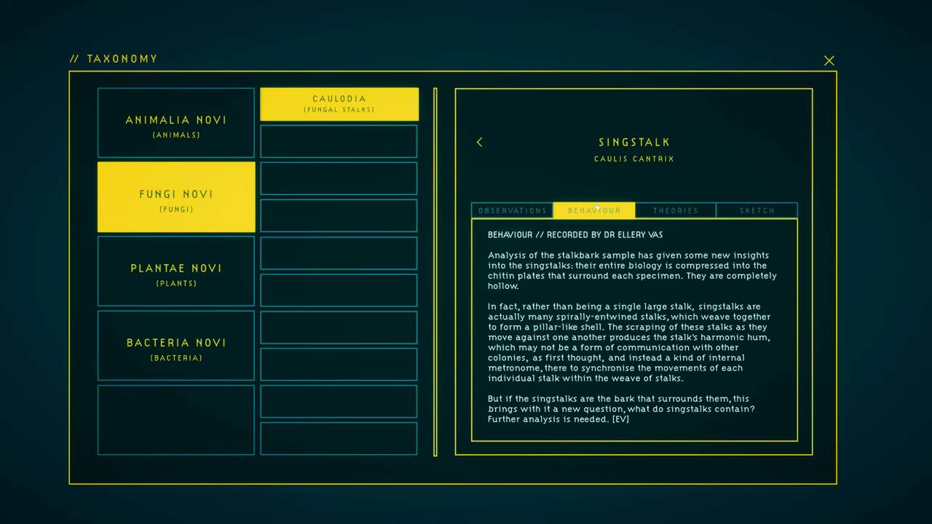
pyautogui.click(829, 61)
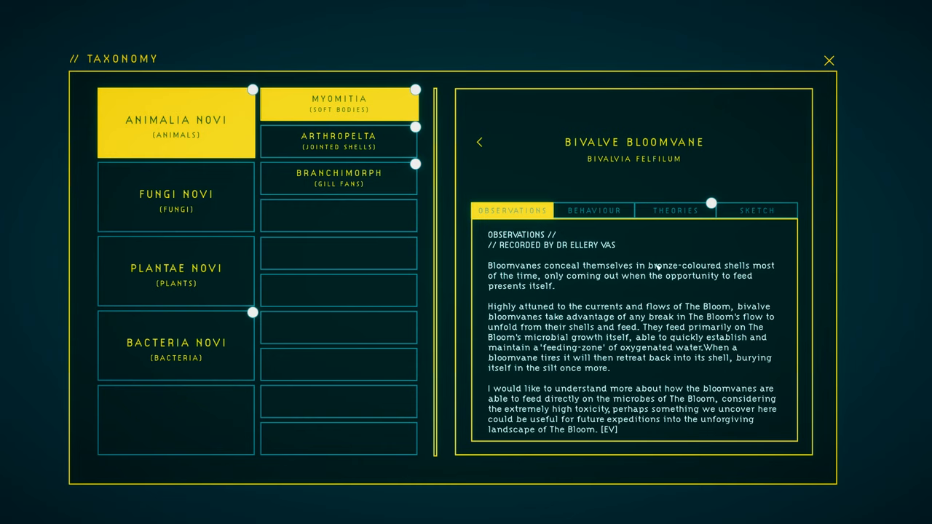
pyautogui.click(828, 62)
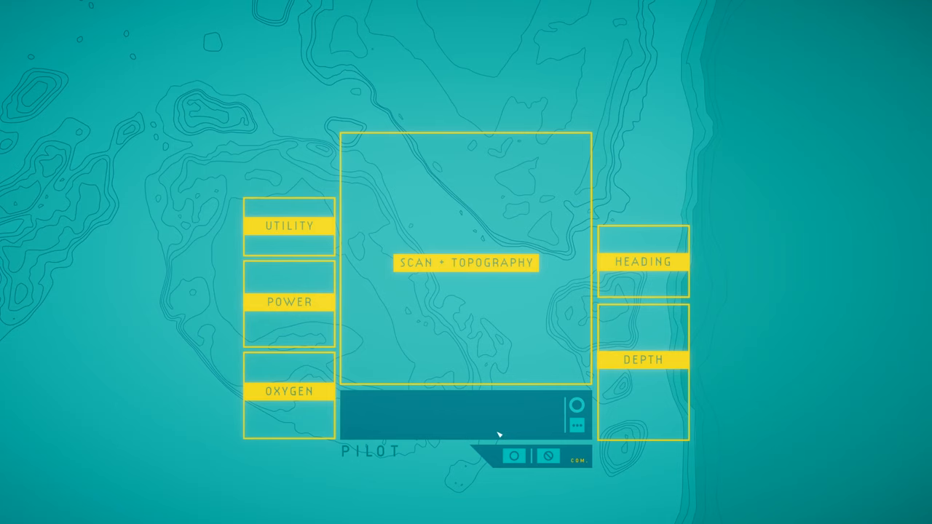
# Run the scan and topography readout and bring up the full pilot interface with sample store and depth controls.
pyautogui.click(466, 262)
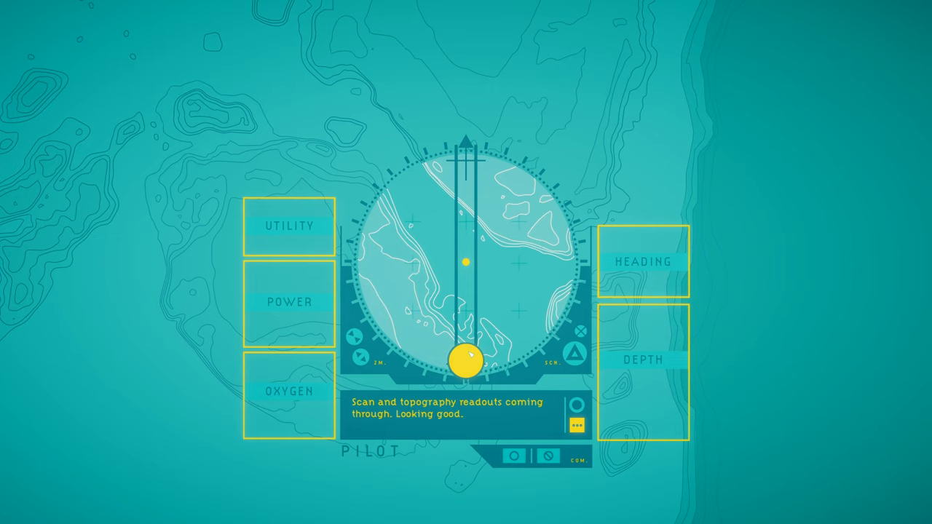
pyautogui.click(289, 390)
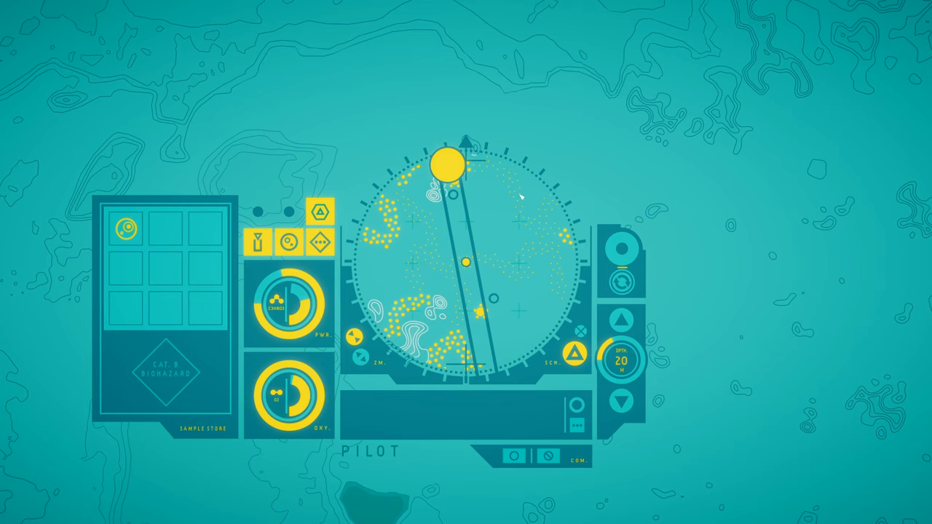
# Show the Tablestalk entry's Theories on seed-bank growths under Fungi Novi > Caulodia.
pyautogui.click(513, 189)
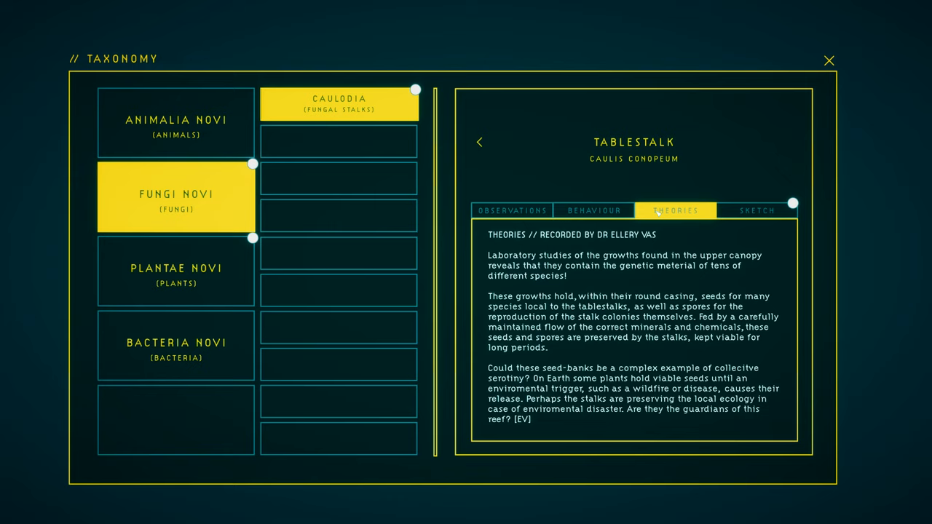
# Read the Coldfire Bathers, Reef Bloat and Waterbulb entries and the Signal Stalk sketch, then return to piloting.
pyautogui.click(175, 270)
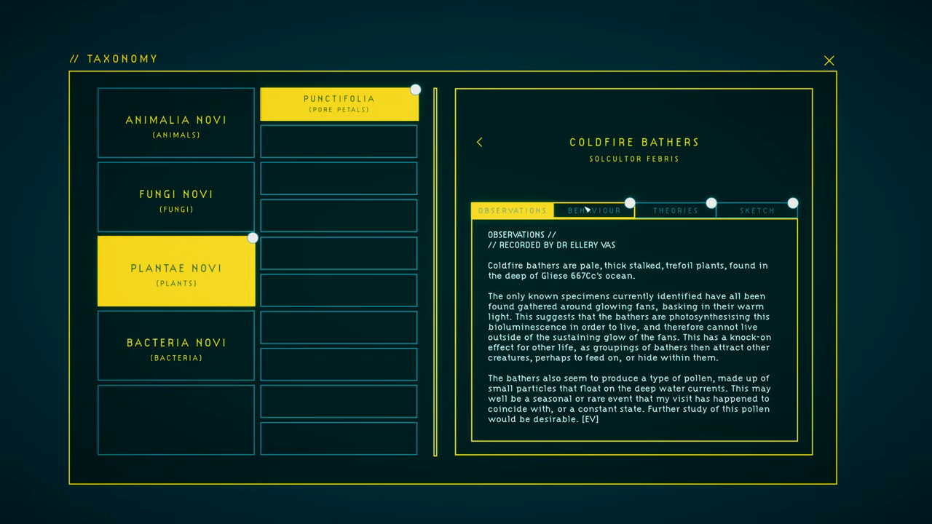
pyautogui.click(829, 61)
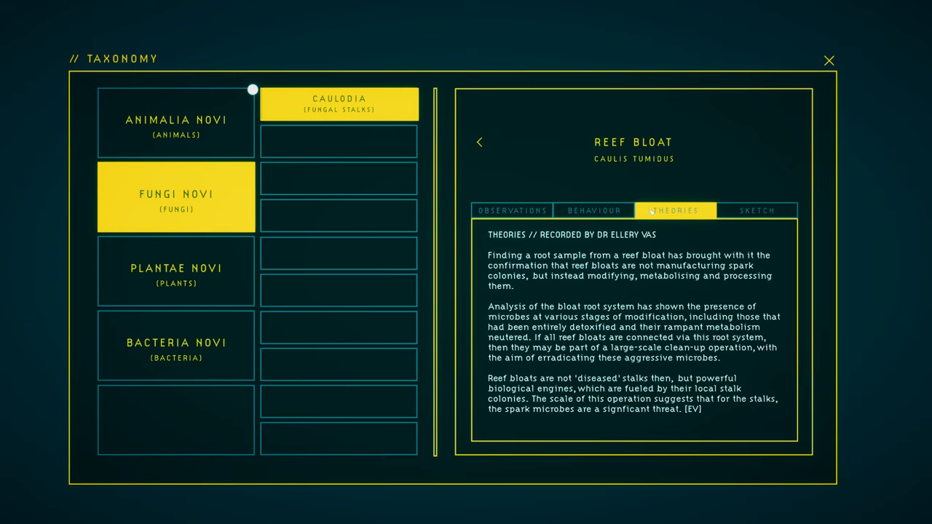
pyautogui.click(175, 123)
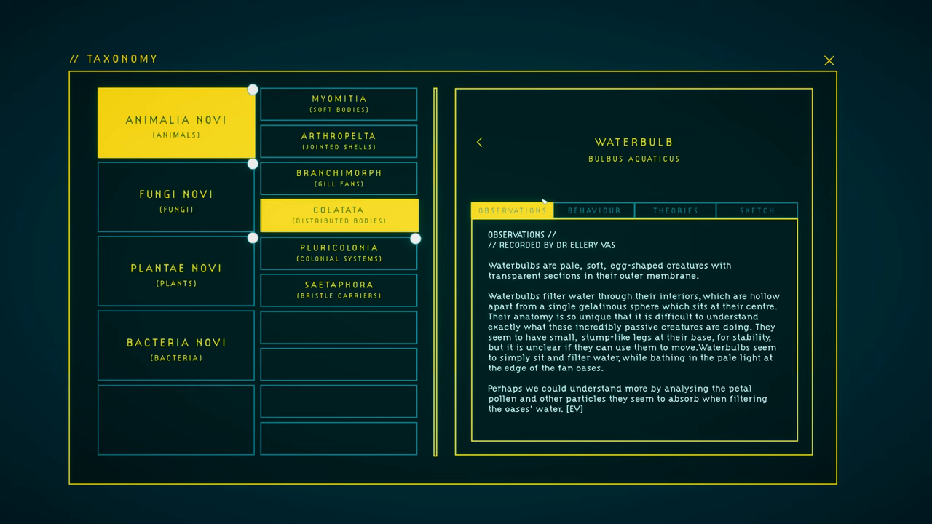
pyautogui.click(828, 62)
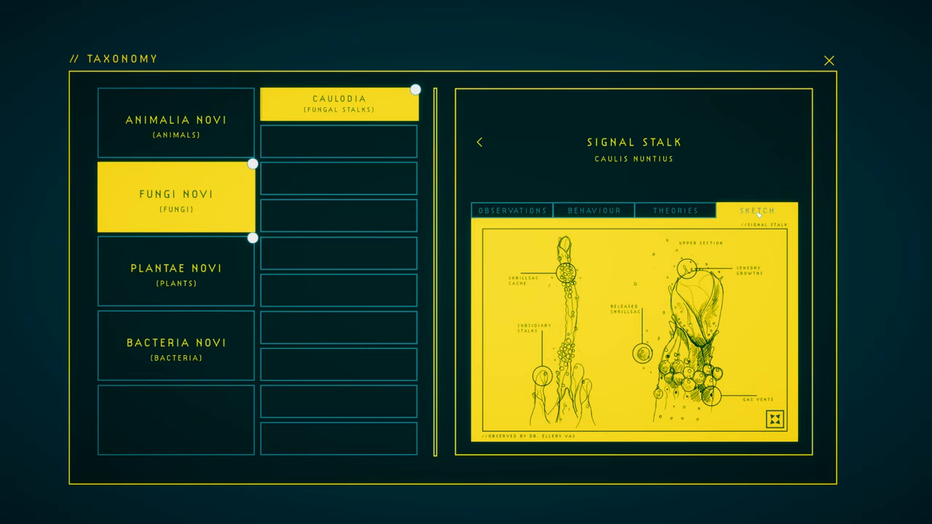
pyautogui.click(829, 61)
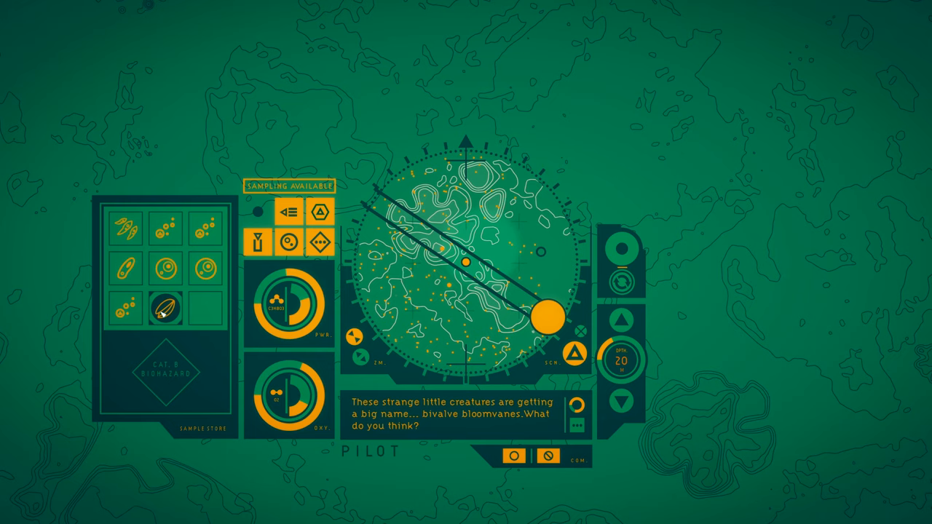
# Read file 03 in Berth 02 of the Crew Terminal, then close it back to the pilot view.
pyautogui.click(165, 308)
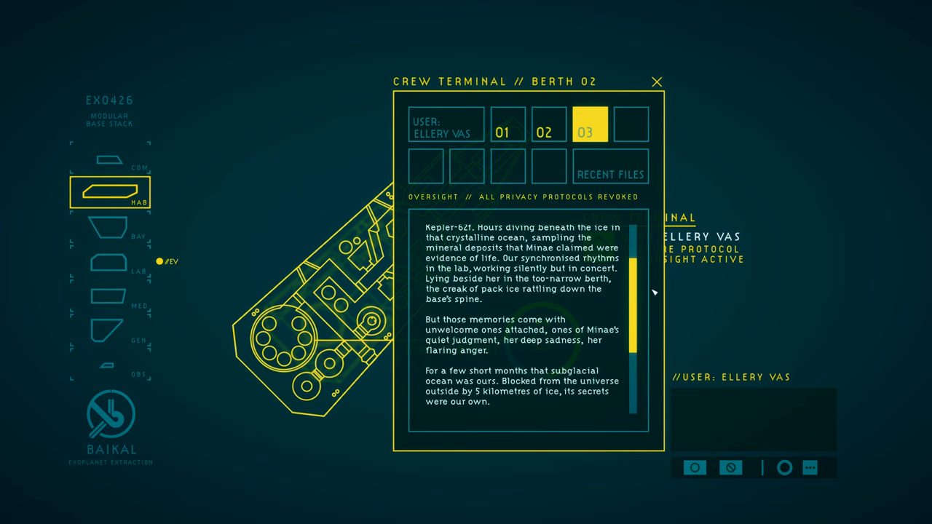
pyautogui.click(658, 81)
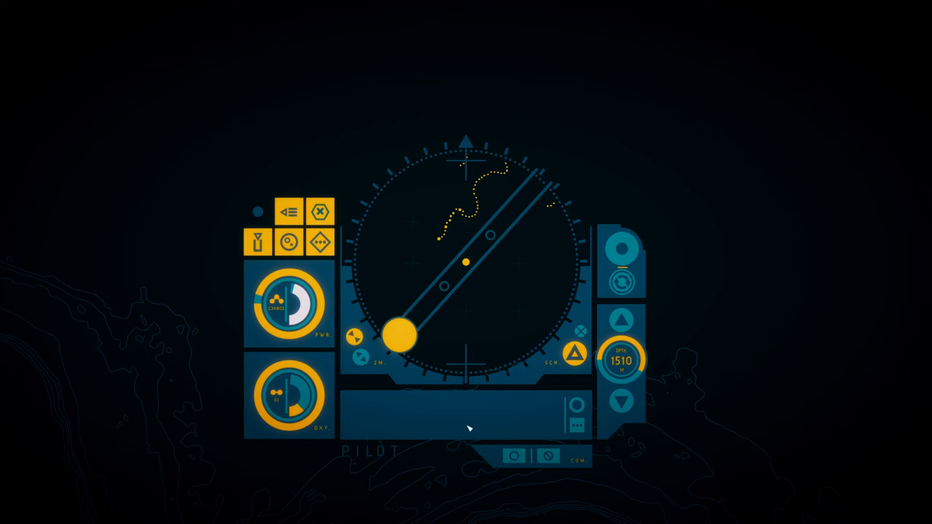